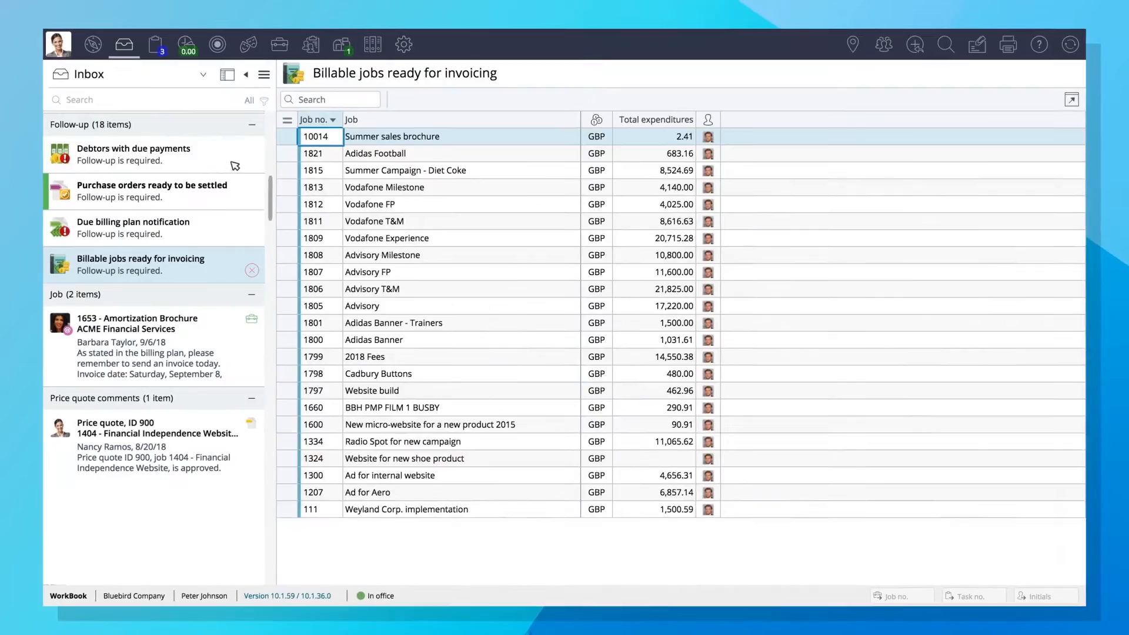
Show the 'Debtors with due payments' follow-up list with aged debtor balances
click(134, 152)
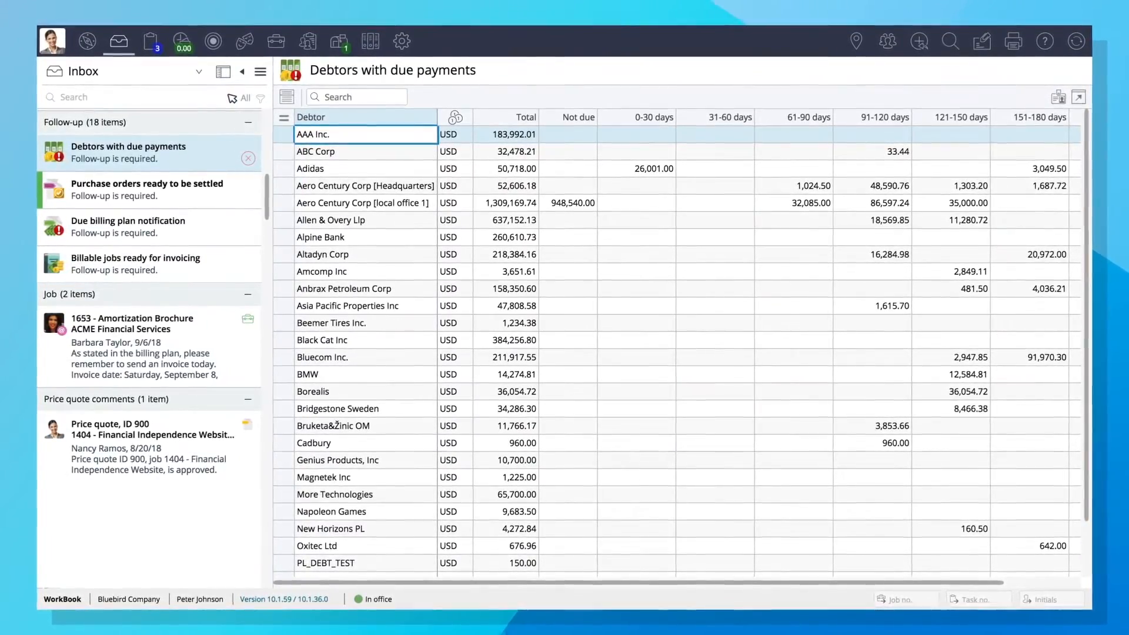
click(369, 41)
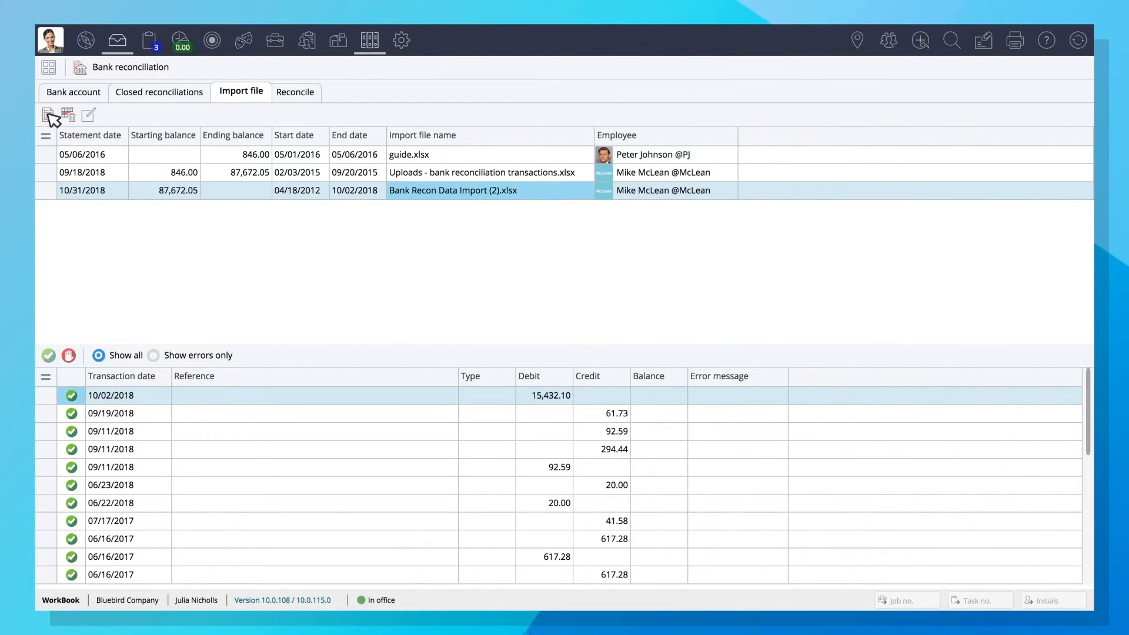
Start a bank reconciliation data import previewing Bank Recon Data Report.xlsx
click(48, 115)
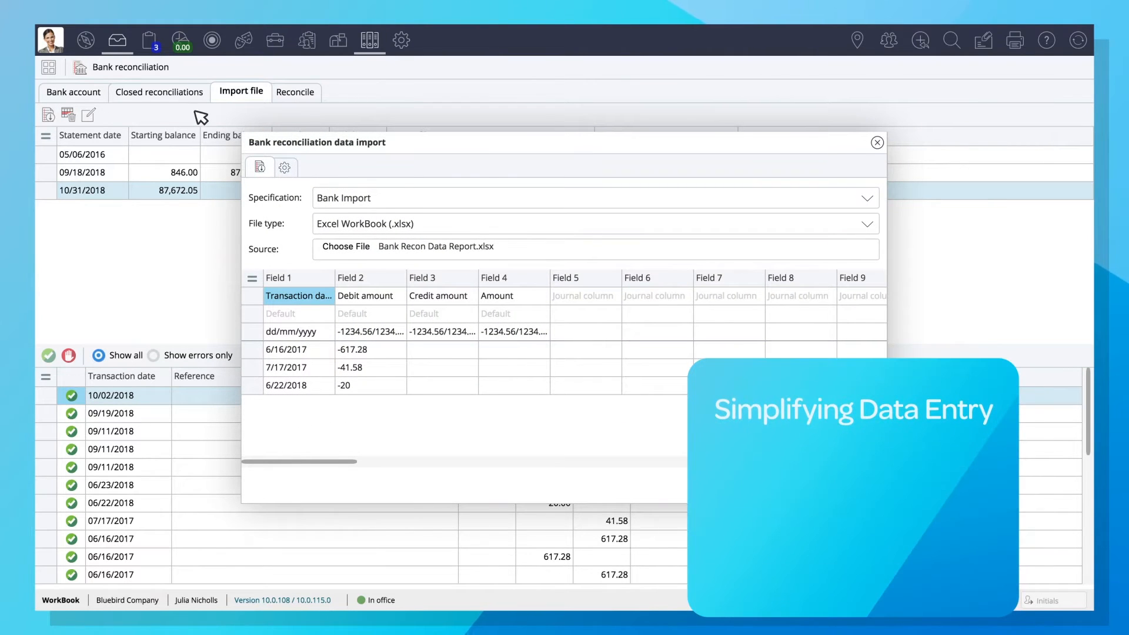
click(295, 92)
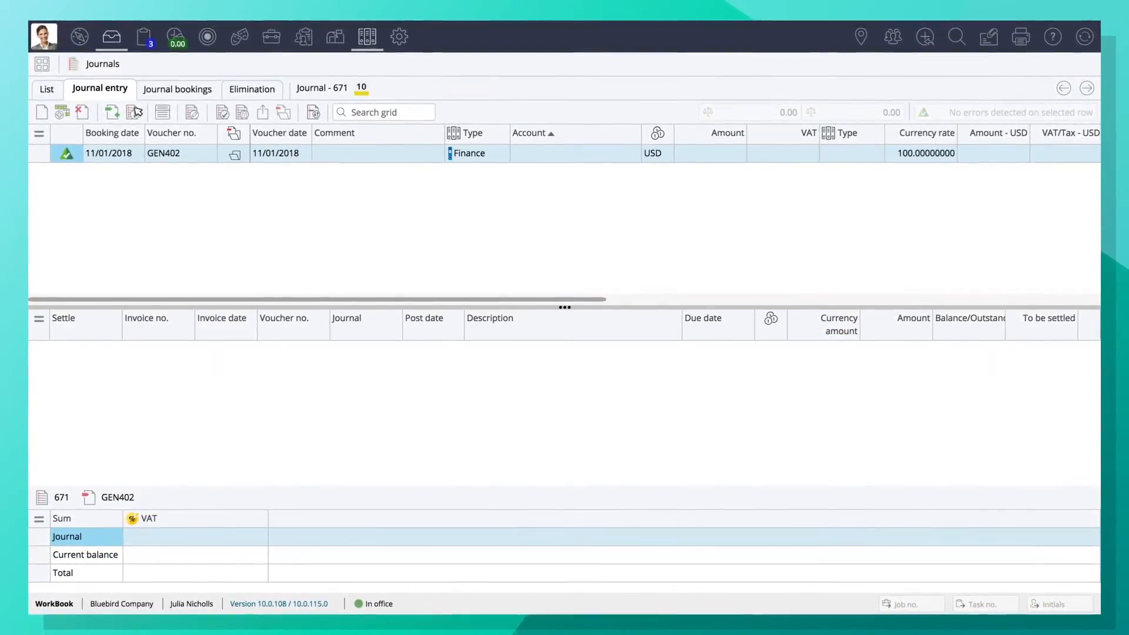
Start a journal entry data import previewing rows from JournalImport.xlsx
click(135, 111)
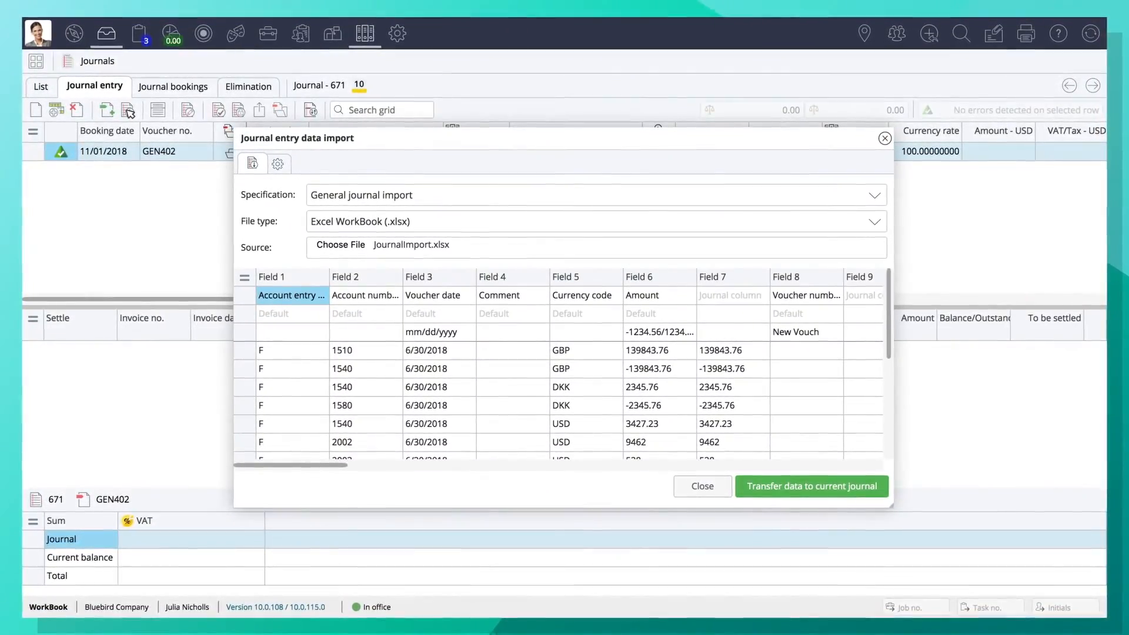
click(811, 486)
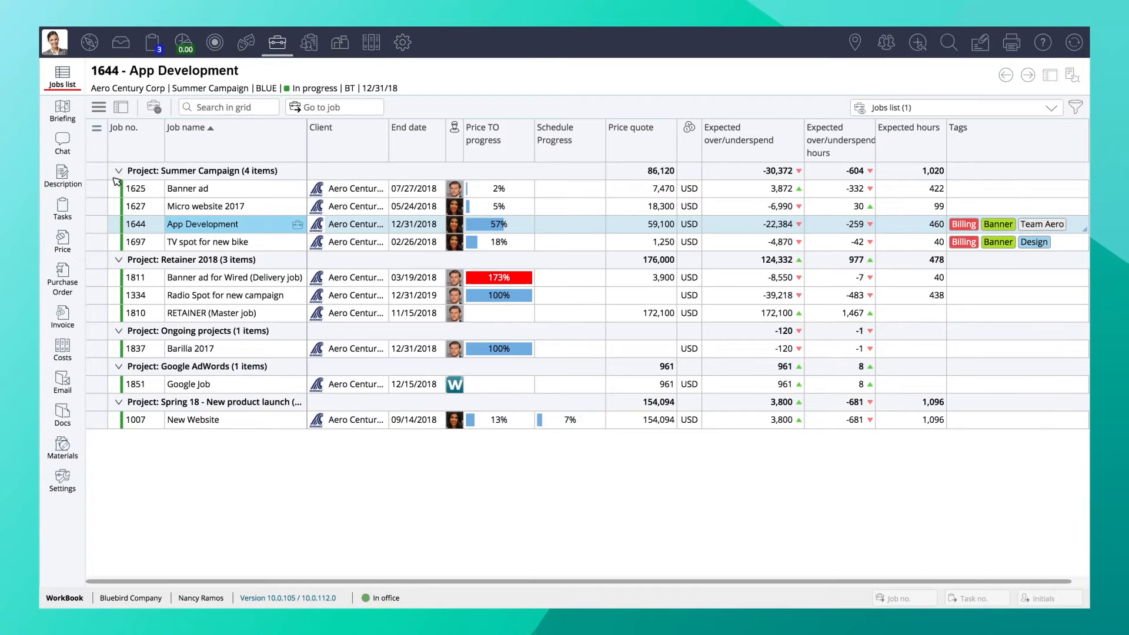
Show job 1644 App Development's budget chart, then list the financial report categories
click(99, 107)
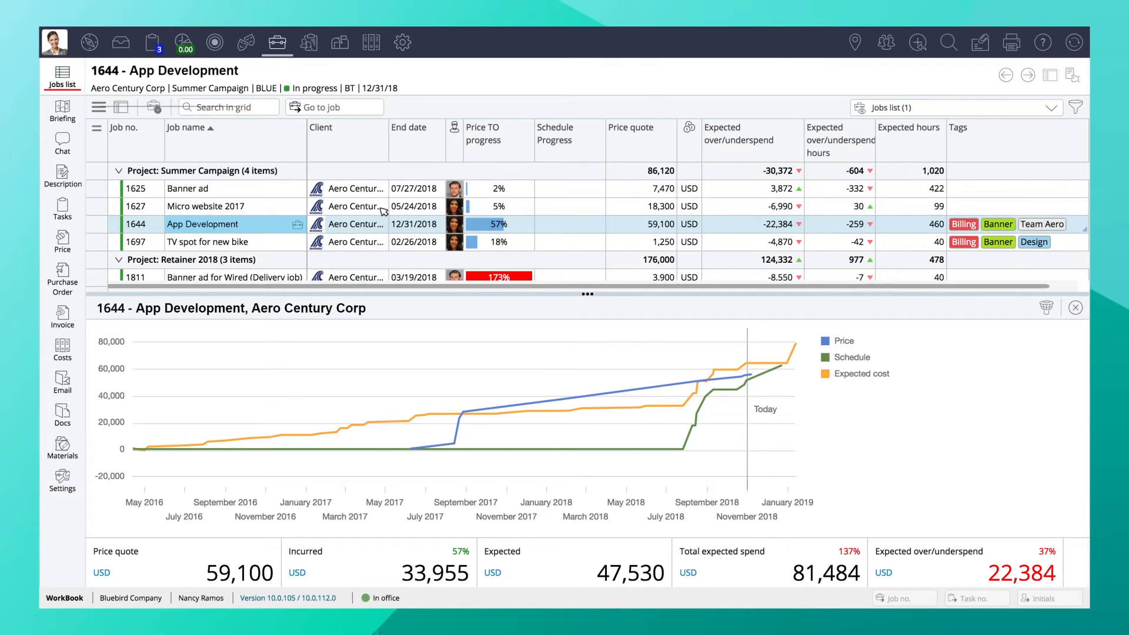
click(1011, 42)
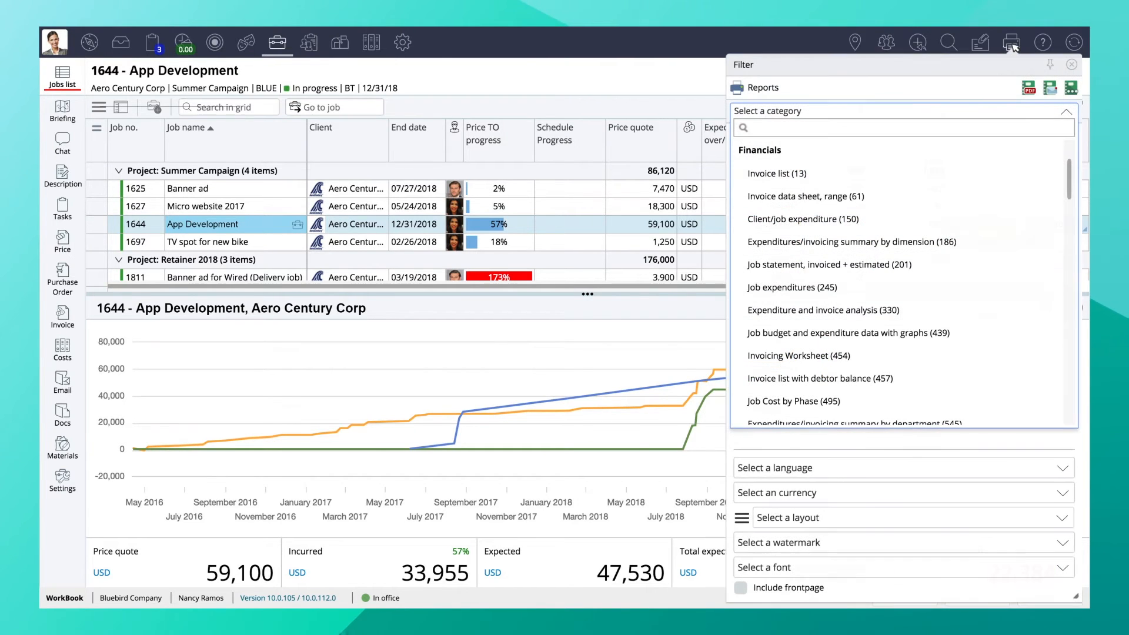